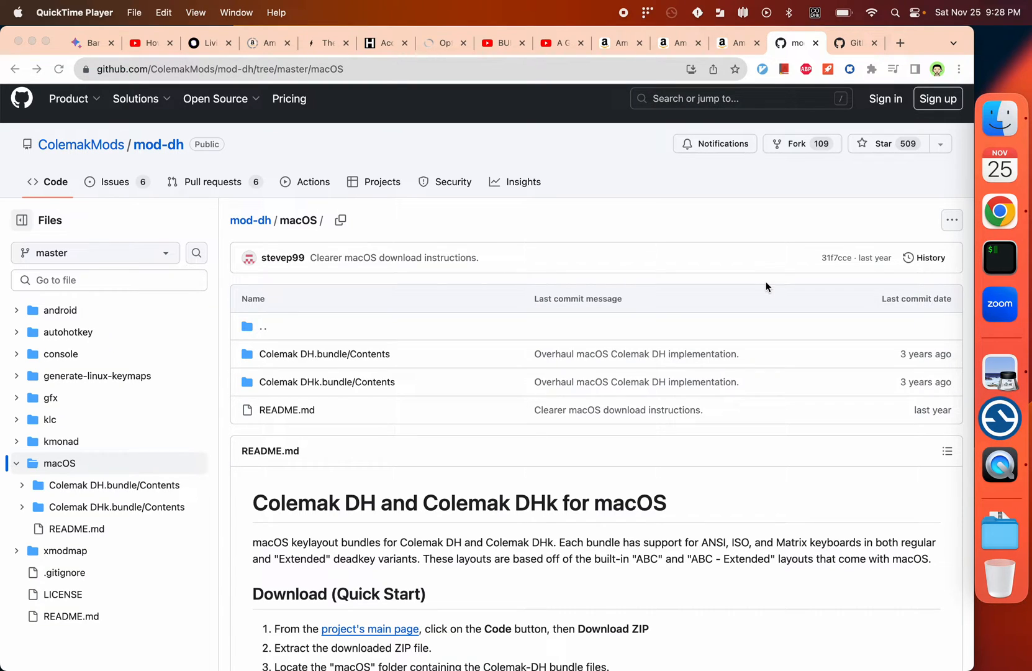
mouse_move(814, 21)
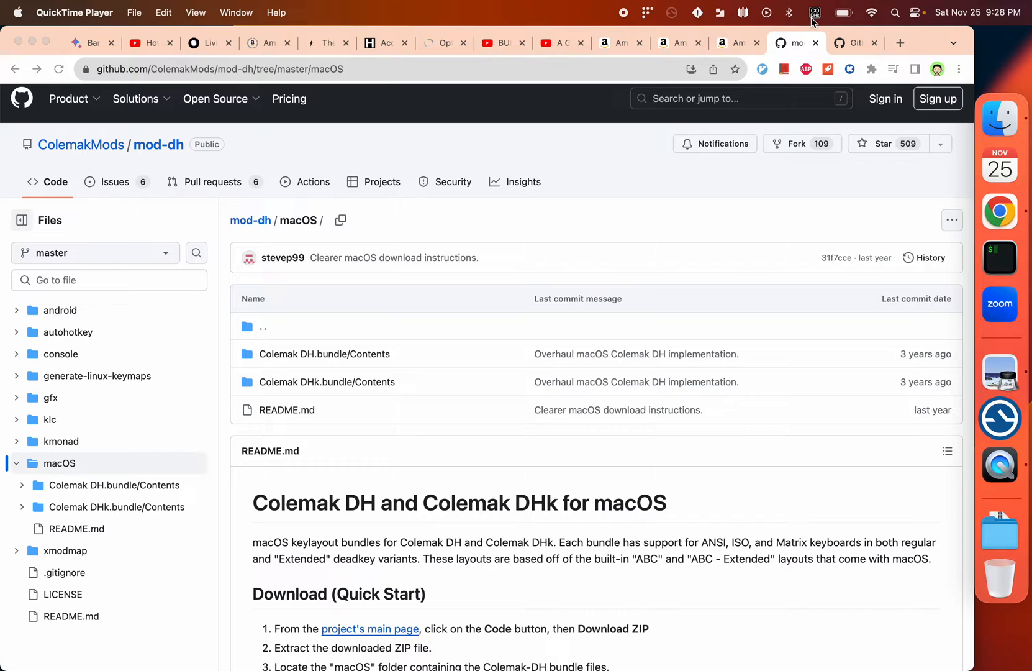
Check the installed input sources, then read the mod-dh macOS README's Keyboard Layouts install instructions.
click(815, 12)
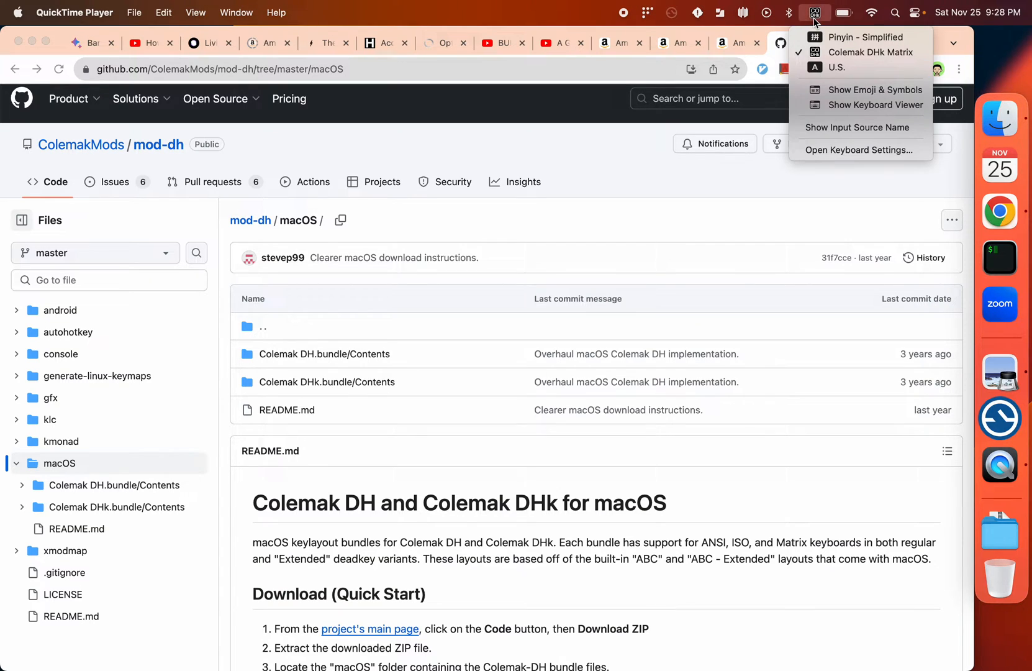
mouse_move(843, 54)
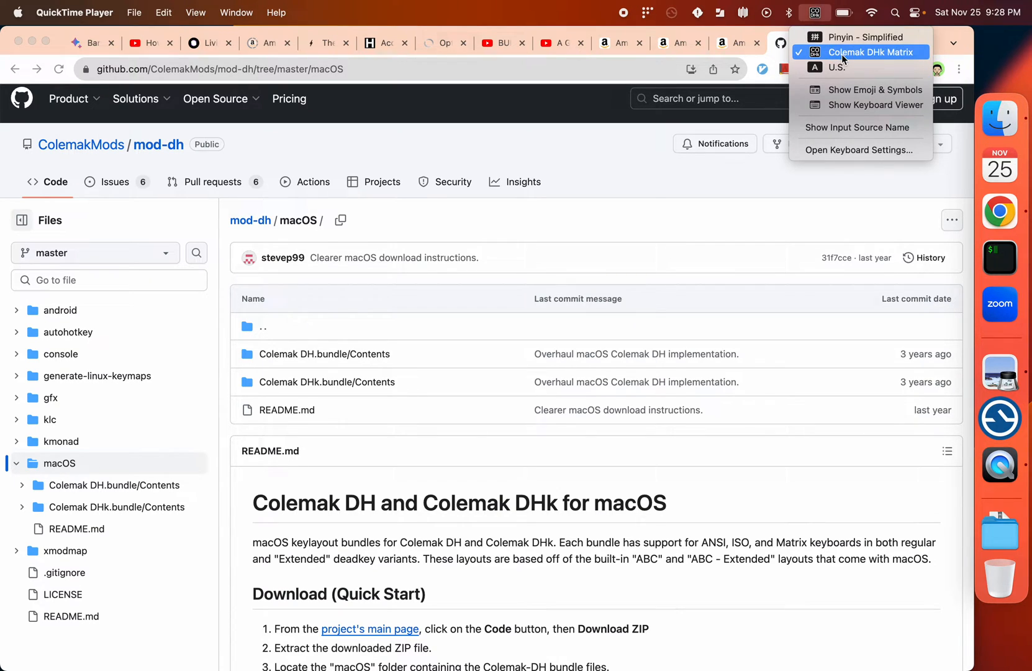
mouse_move(856, 60)
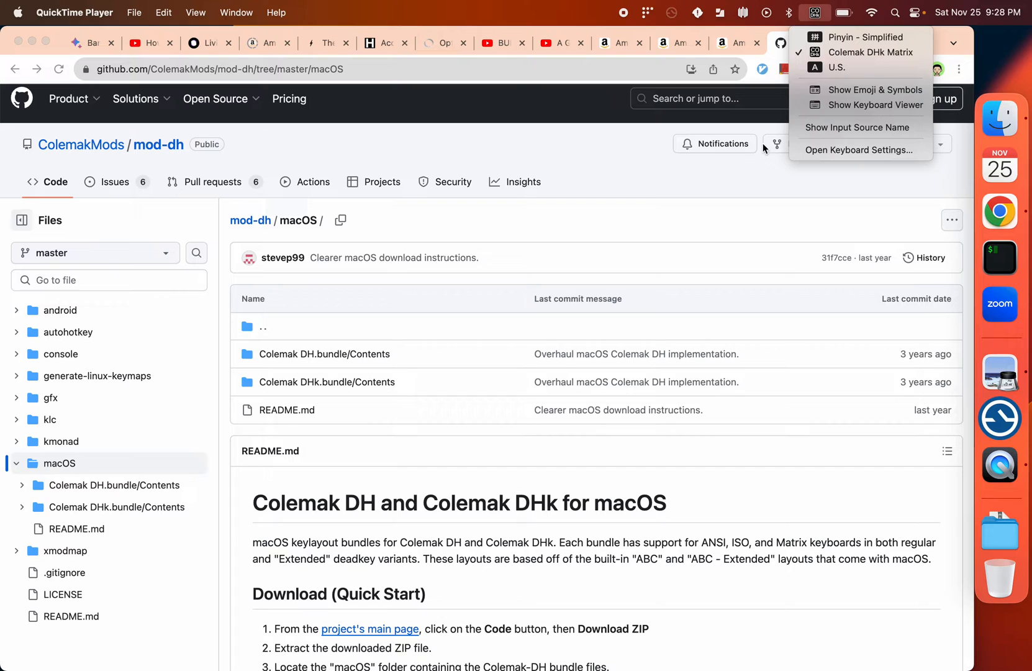
mouse_move(698, 210)
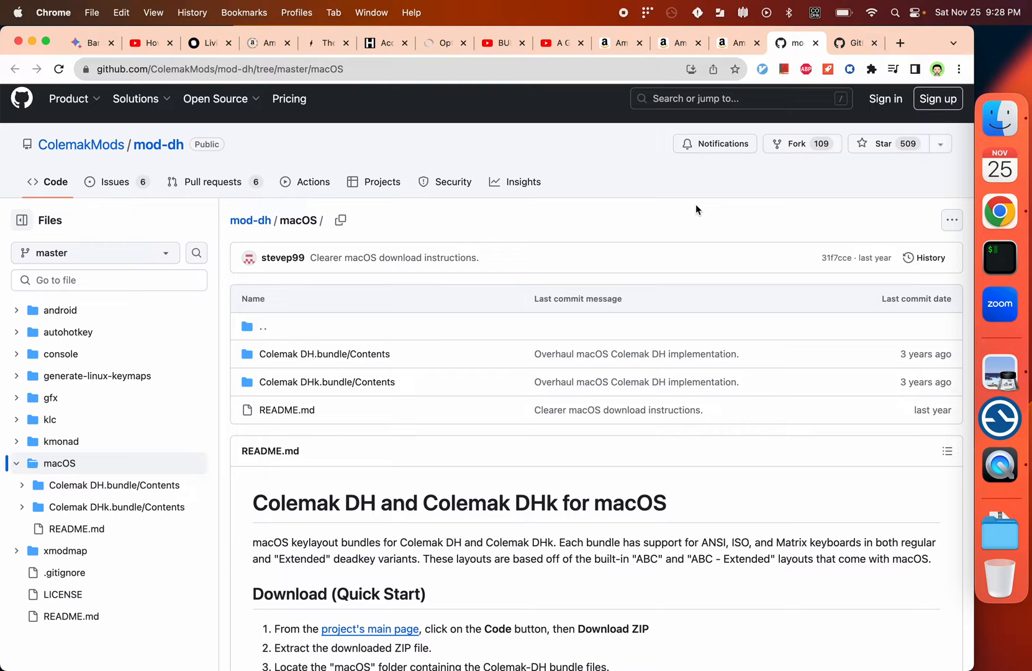
scroll(down, 3)
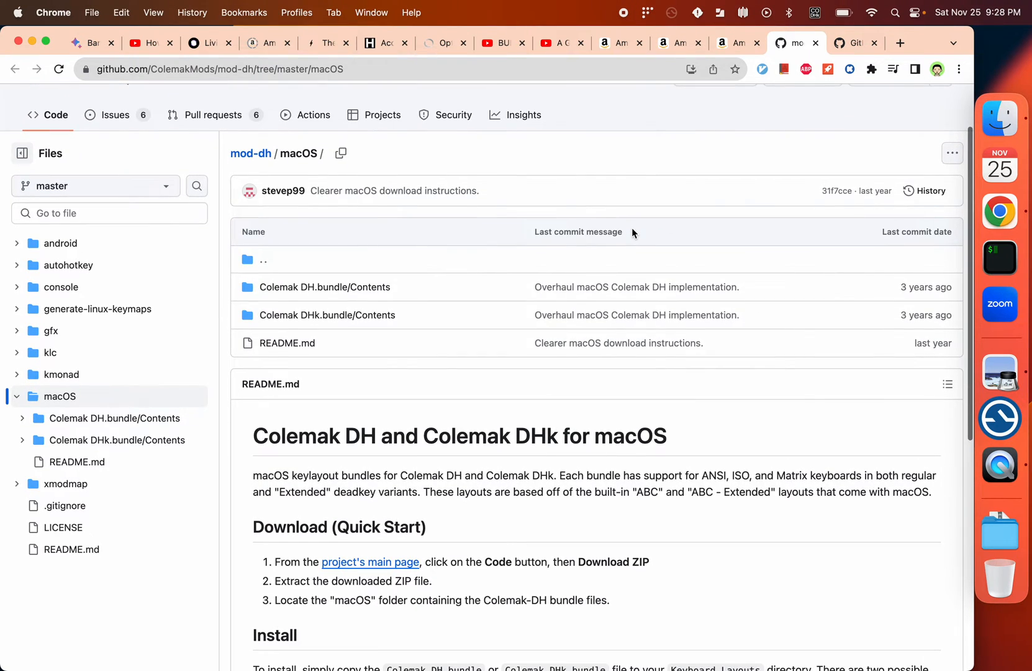
mouse_move(695, 457)
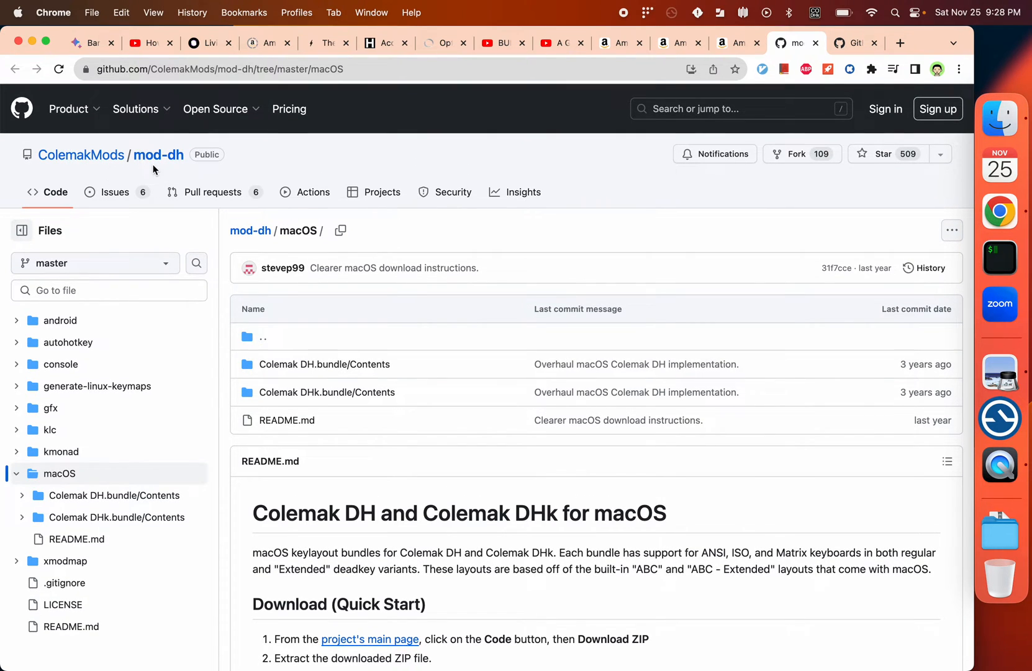
scroll(down, 3)
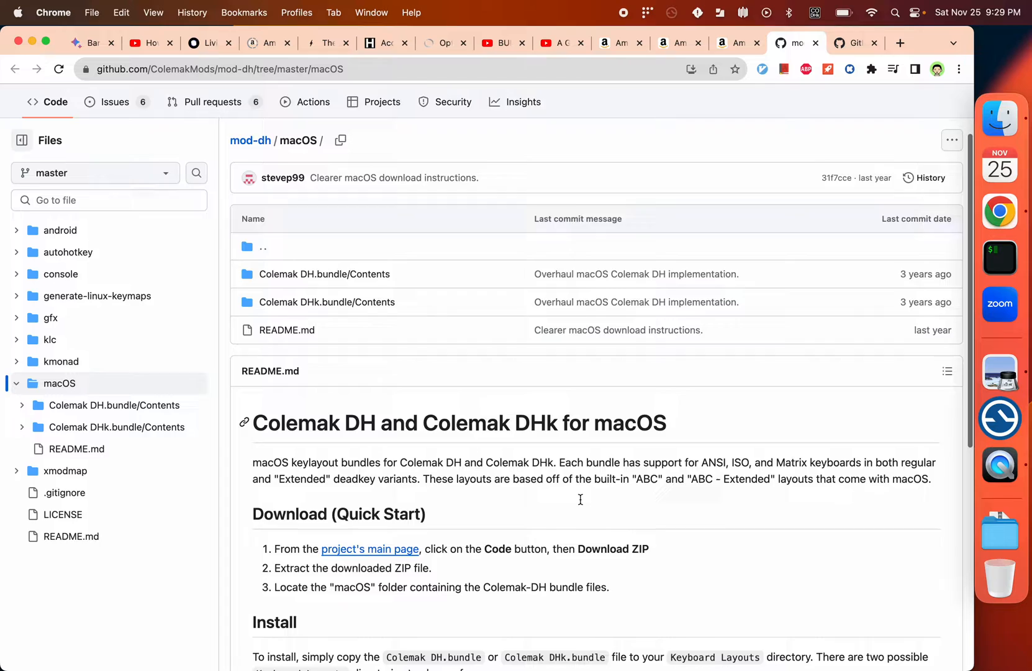
scroll(down, 3)
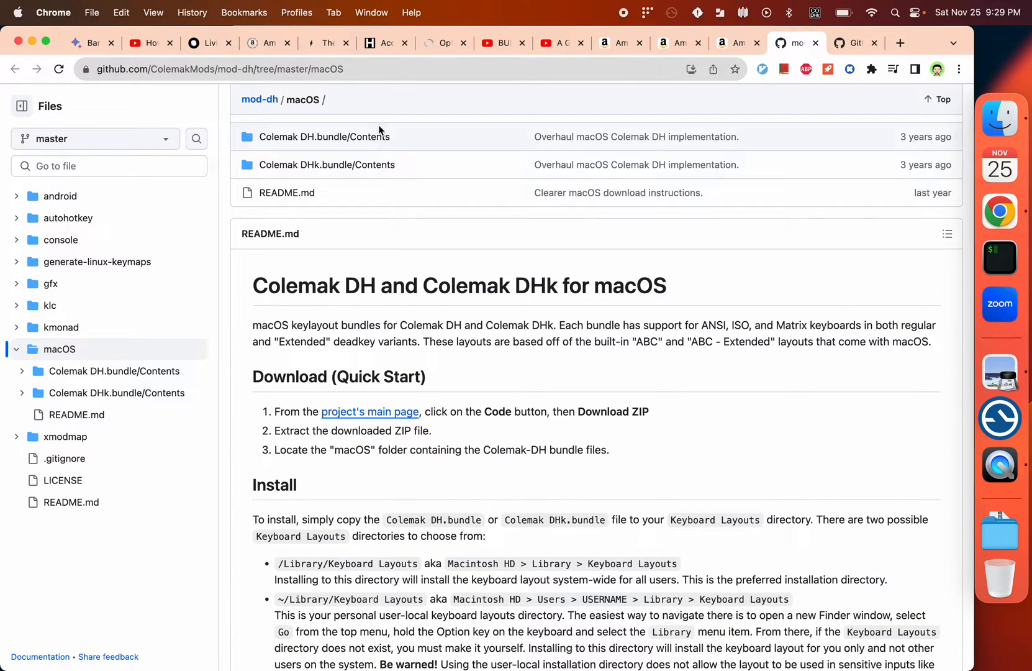
mouse_move(847, 54)
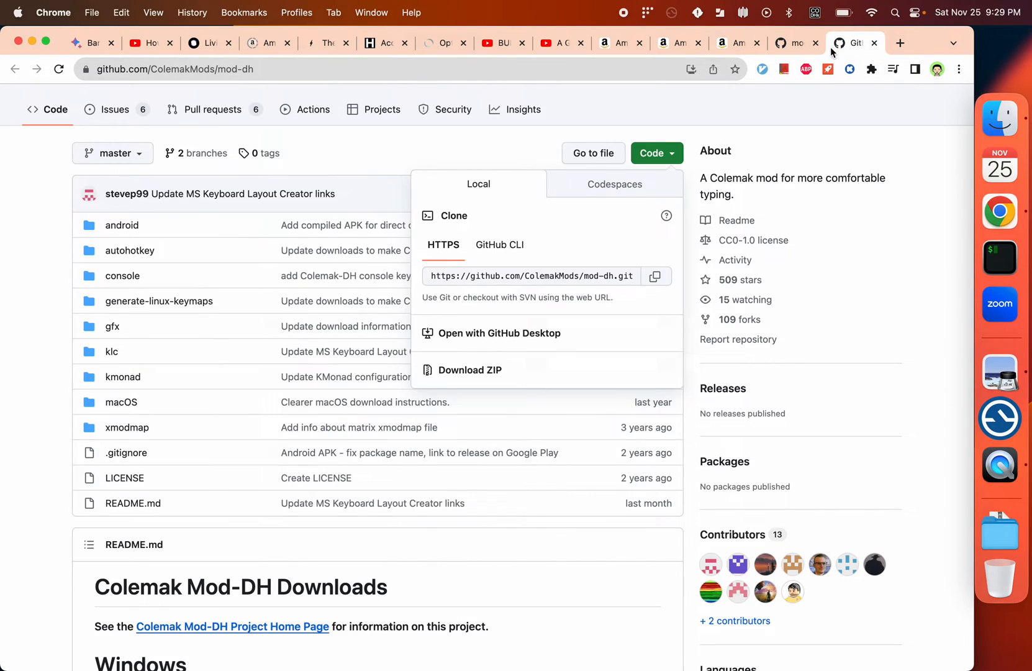
Show the mod-dh repository's Code dropdown with Clone and Download ZIP options.
click(439, 150)
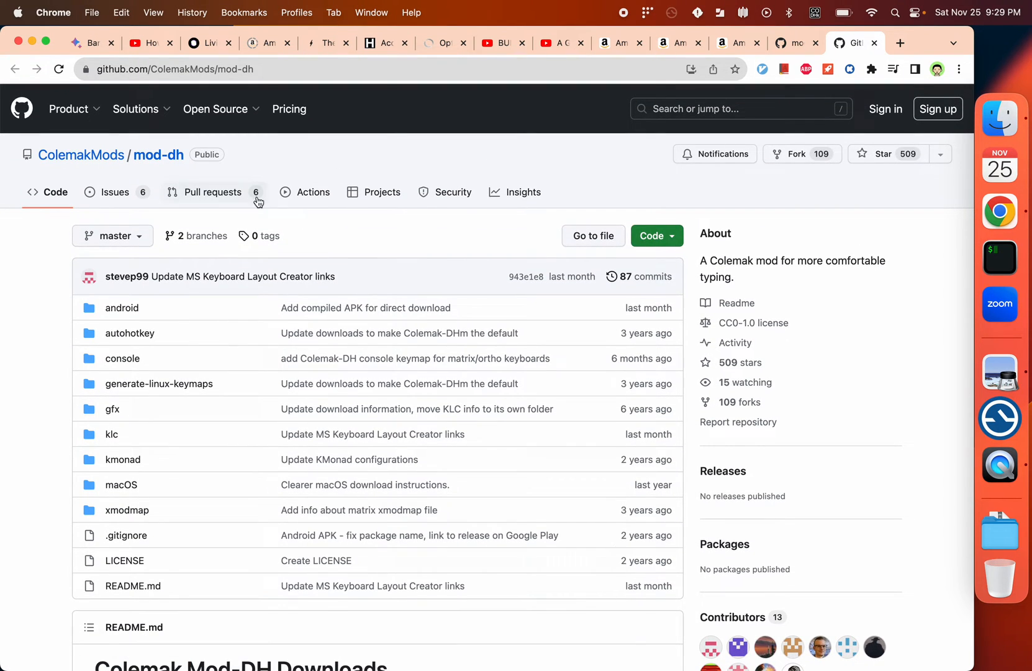
scroll(down, 3)
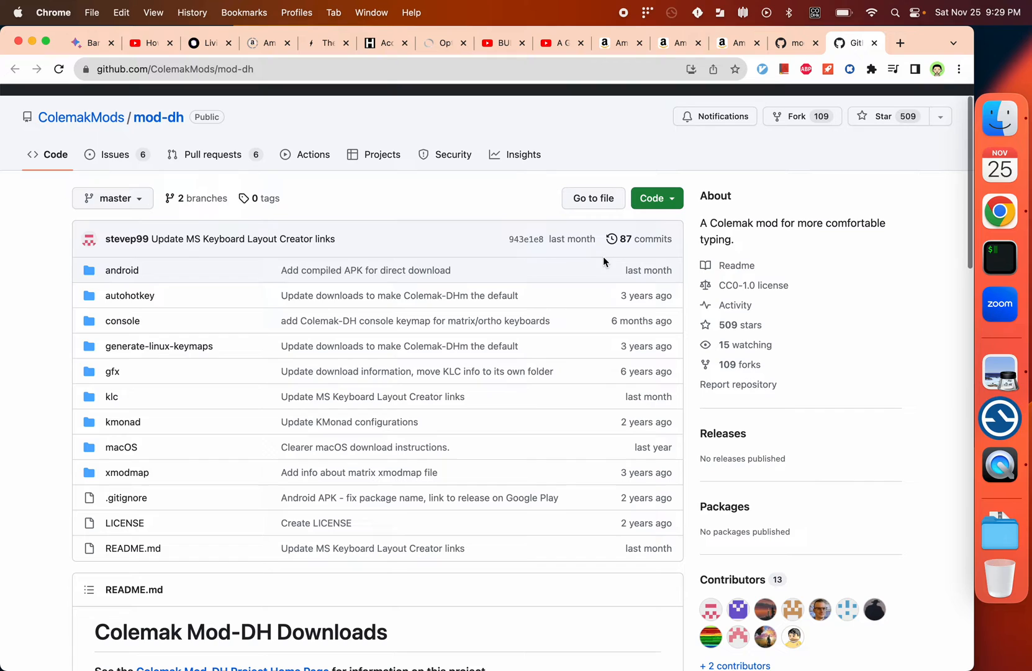
click(657, 199)
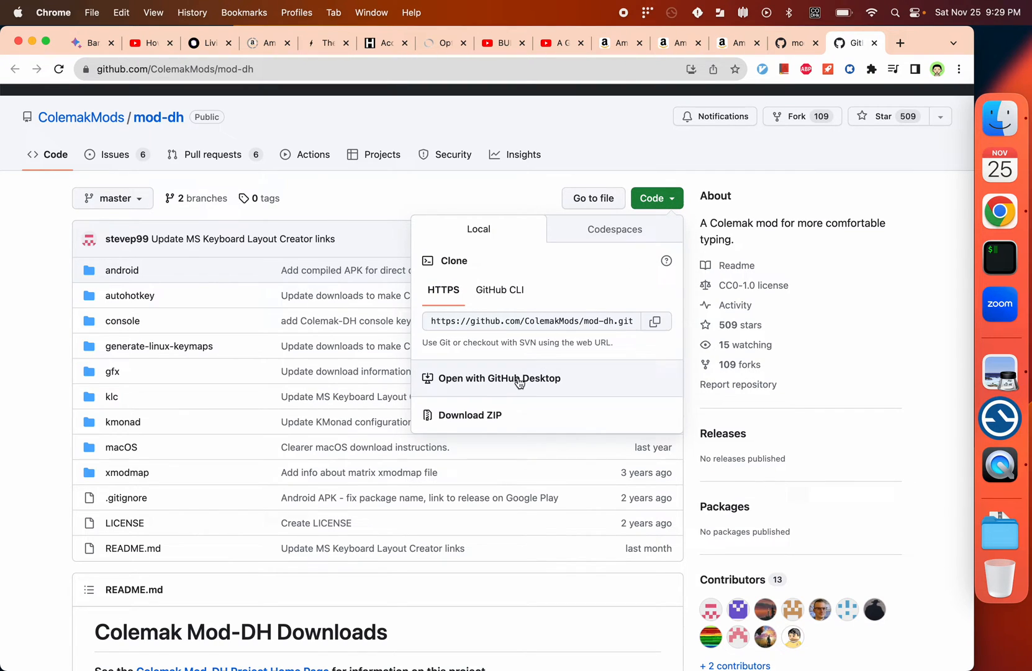
mouse_move(768, 318)
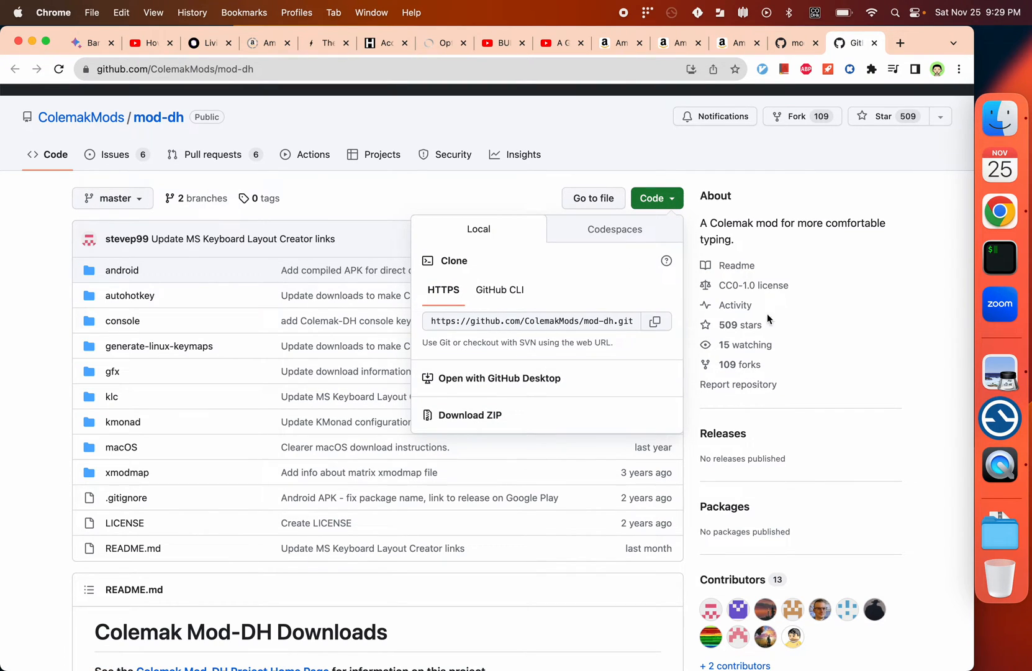
mouse_move(1002, 127)
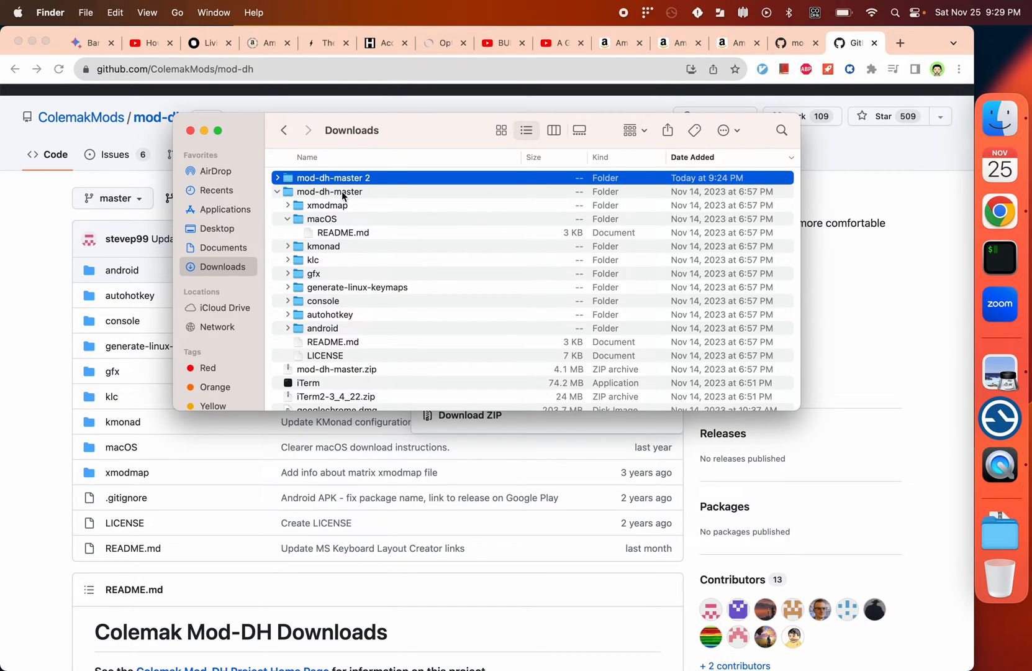
mouse_move(350, 375)
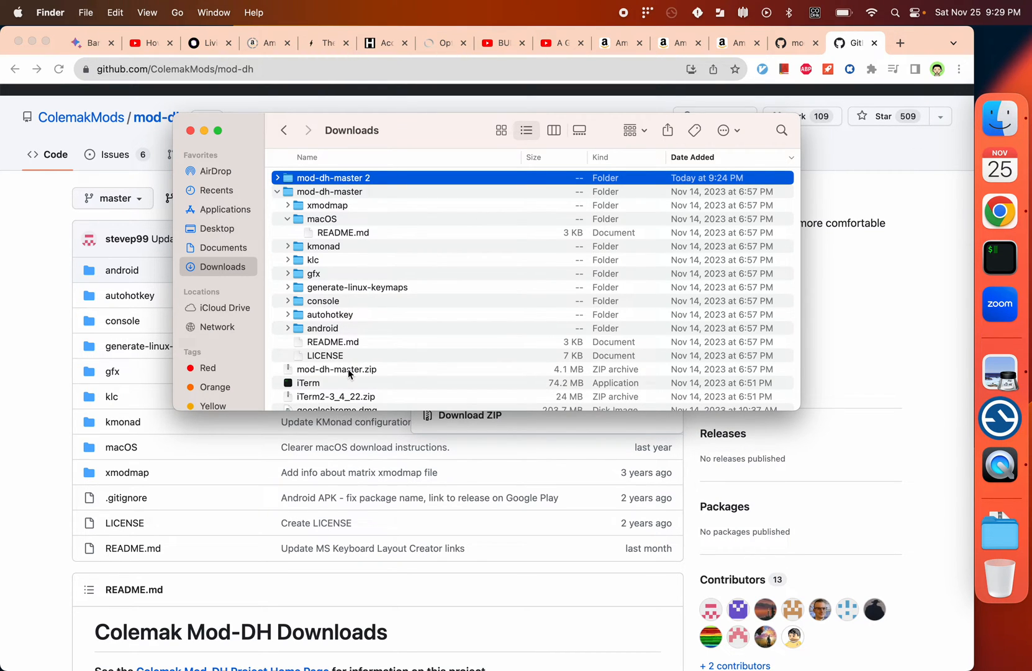
Expand mod-dh-master 2's macOS folder in Downloads and select Colemak DH.bundle.
click(277, 191)
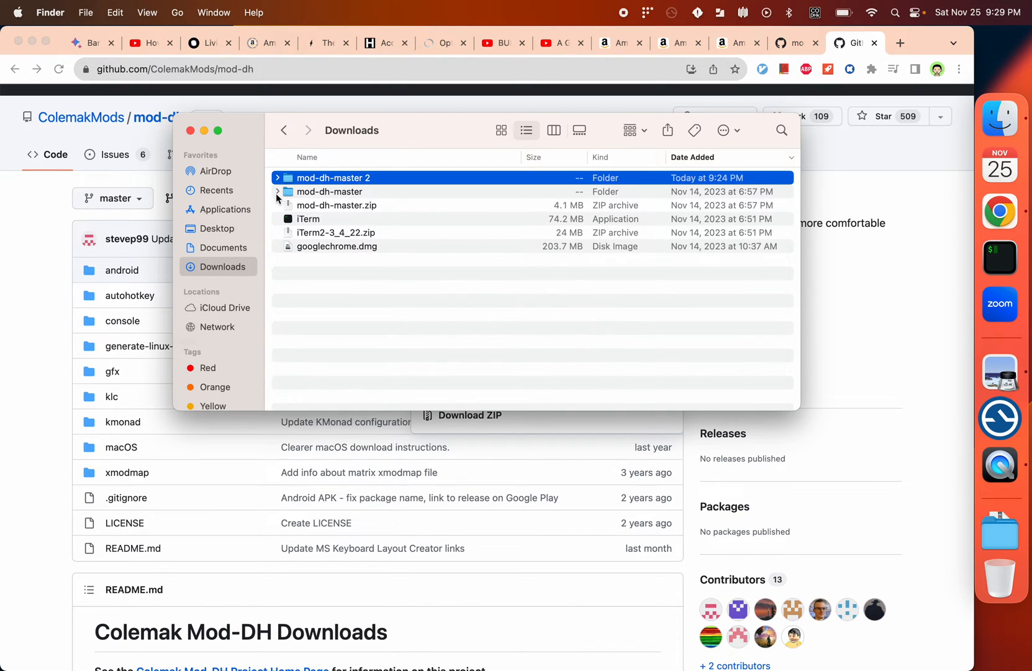
click(279, 177)
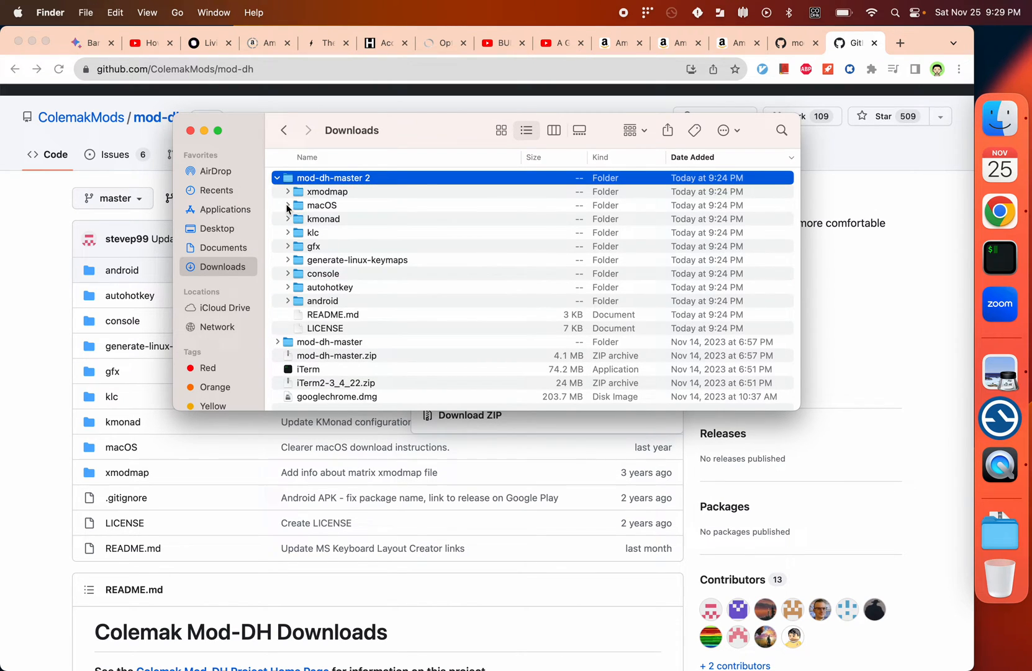
click(288, 205)
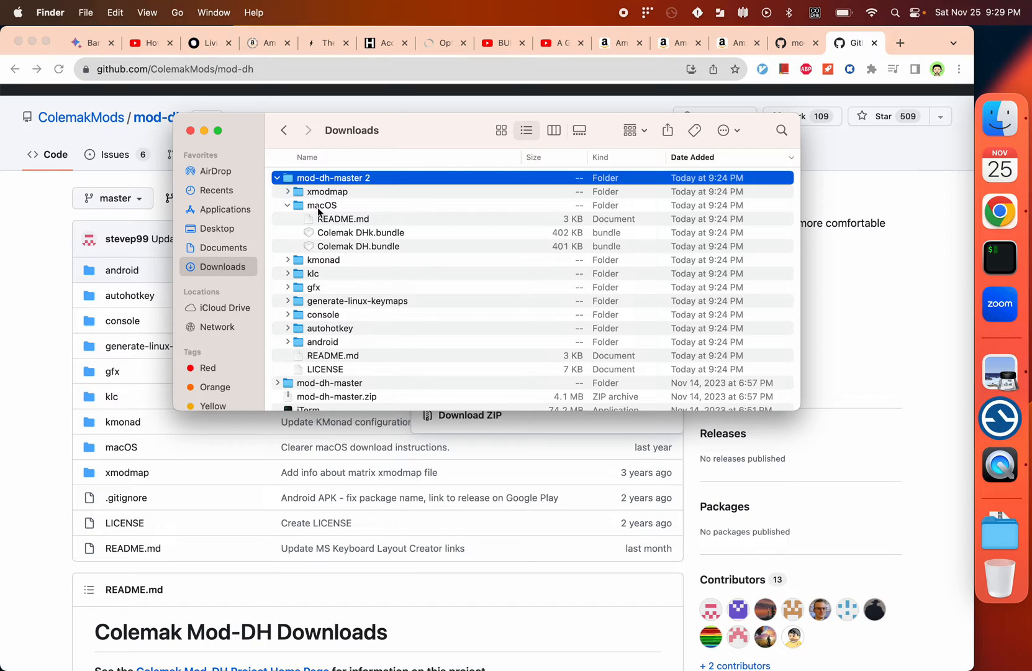
click(361, 232)
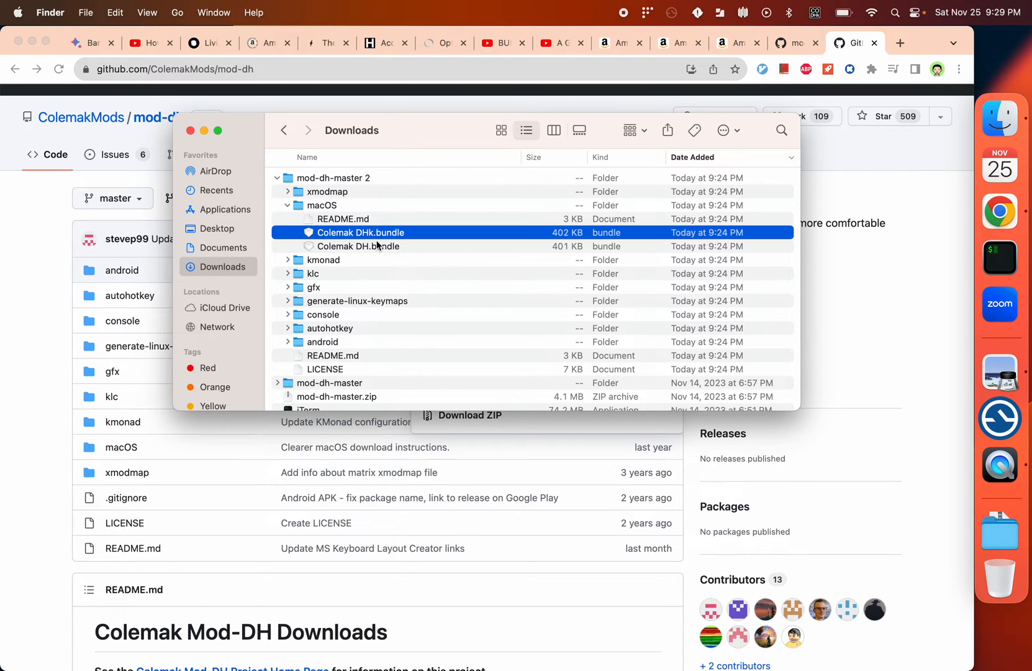
click(358, 246)
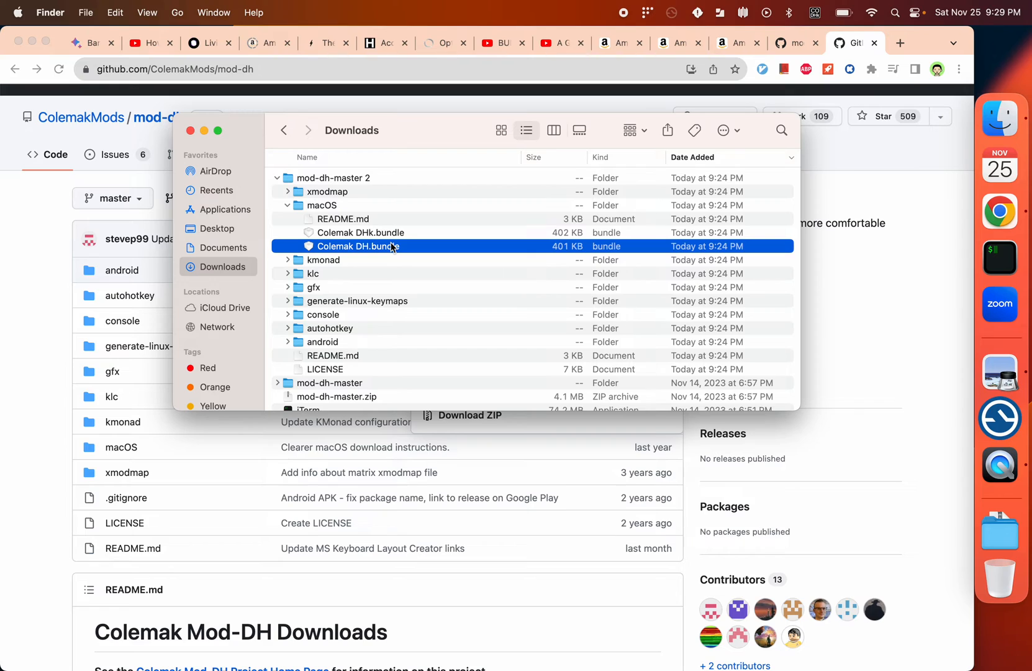
mouse_move(354, 241)
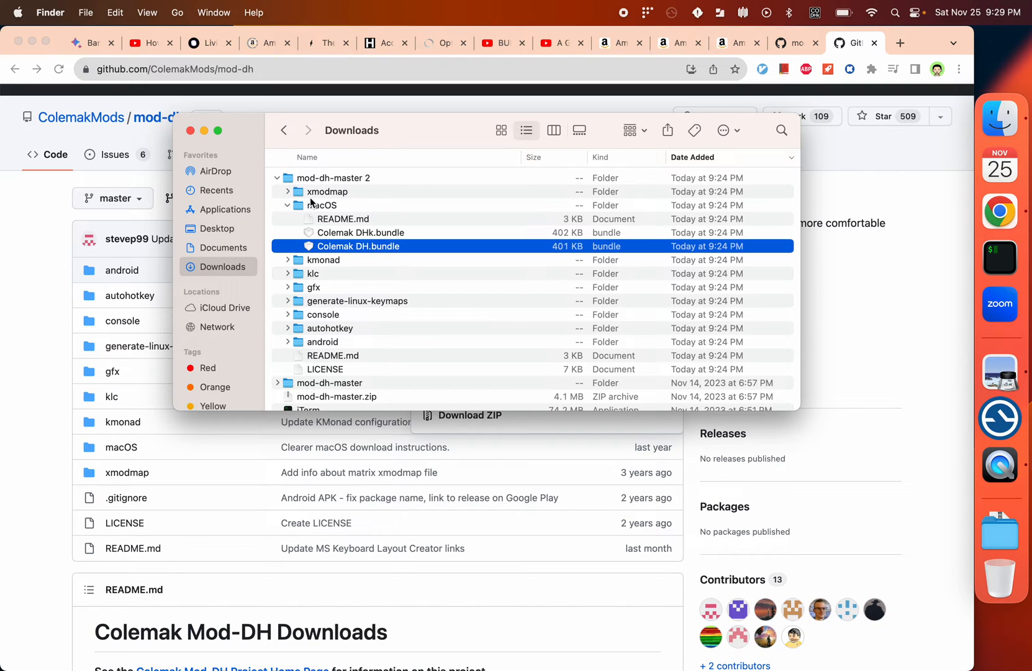
mouse_move(250, 160)
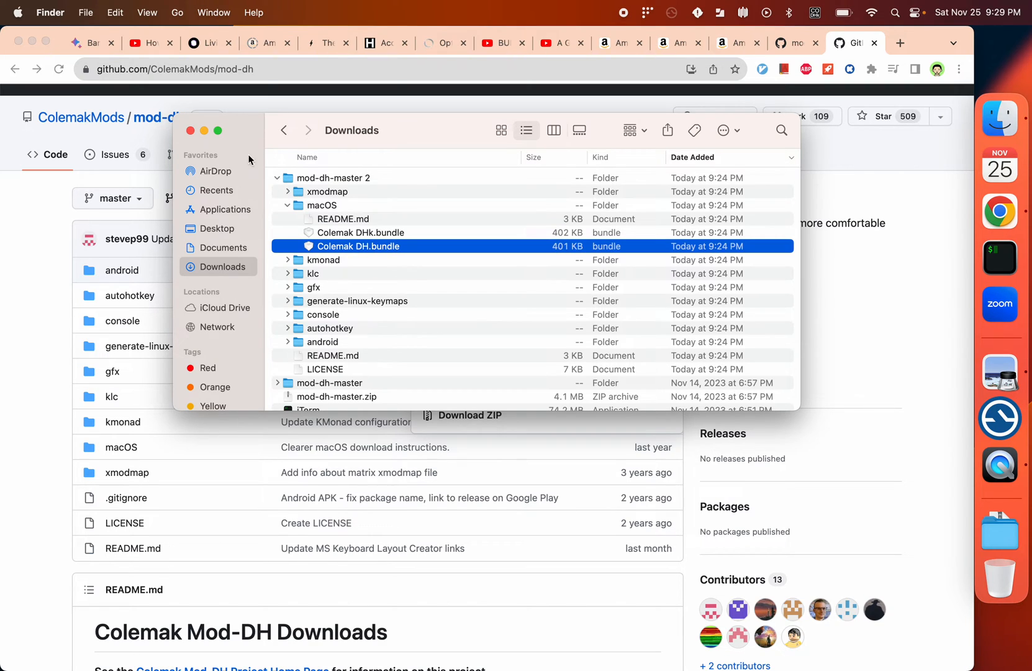
mouse_move(217, 64)
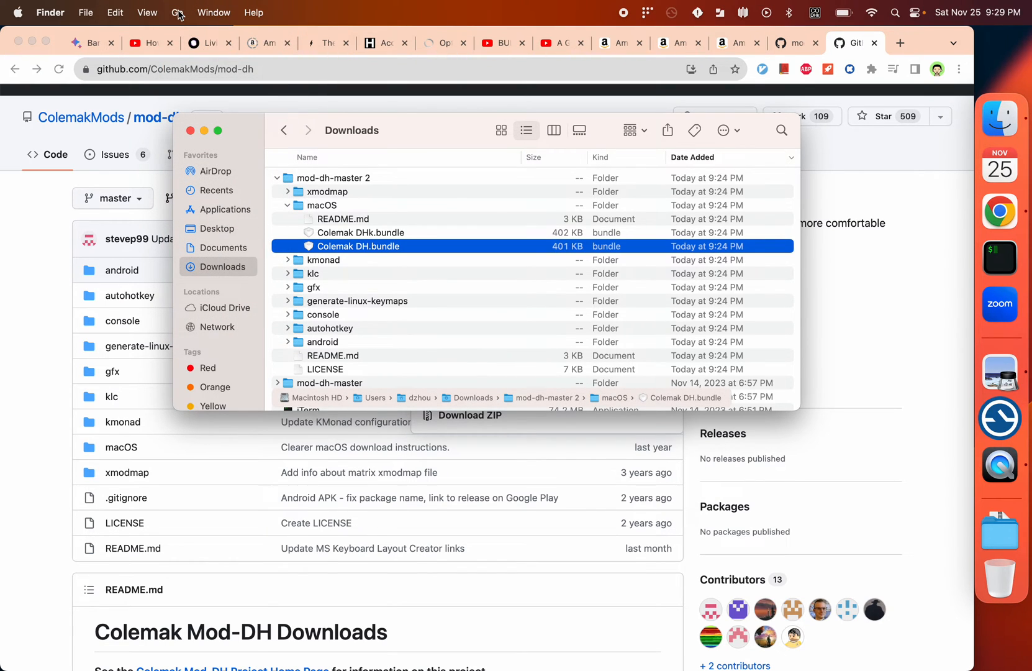
click(177, 13)
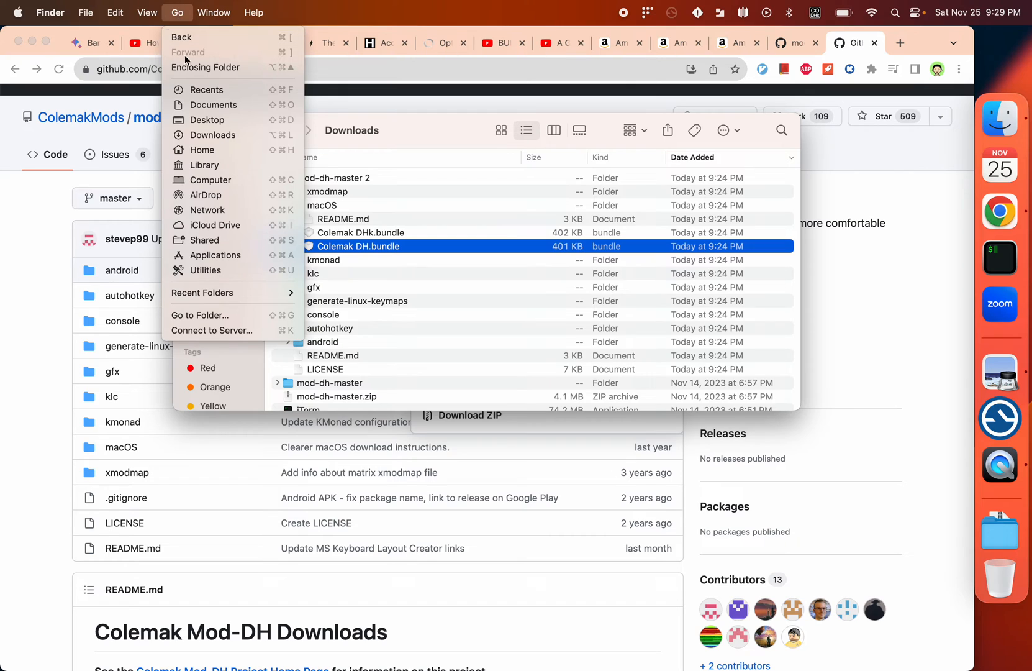
Go to ~/Library and expand Keyboard Layouts, showing Colemak DH.bundle and Colemak DHk.bundle.
click(204, 165)
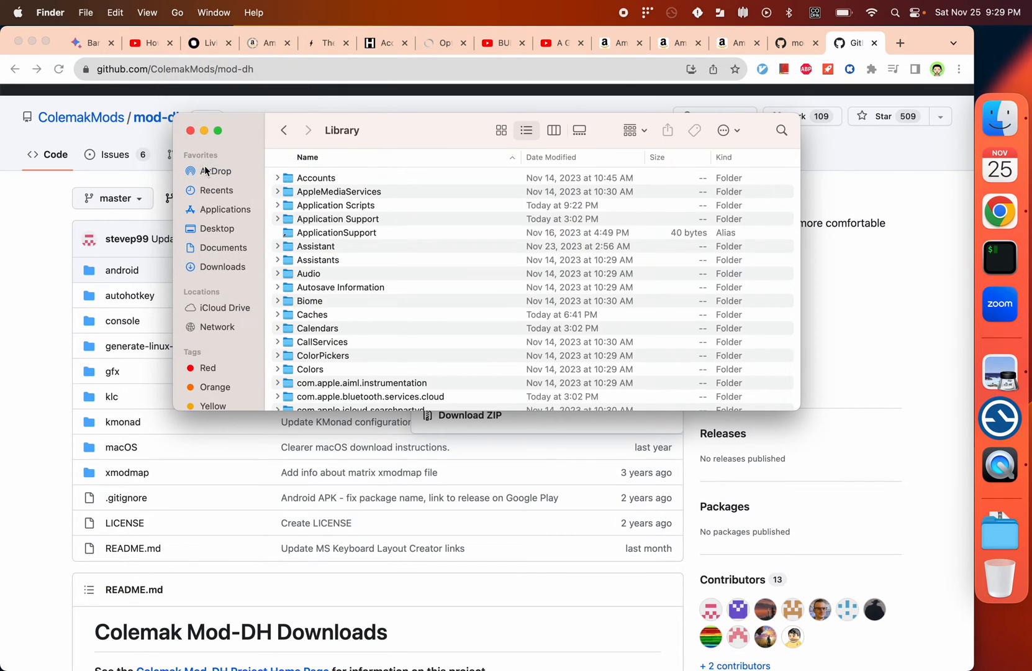
scroll(down, 3)
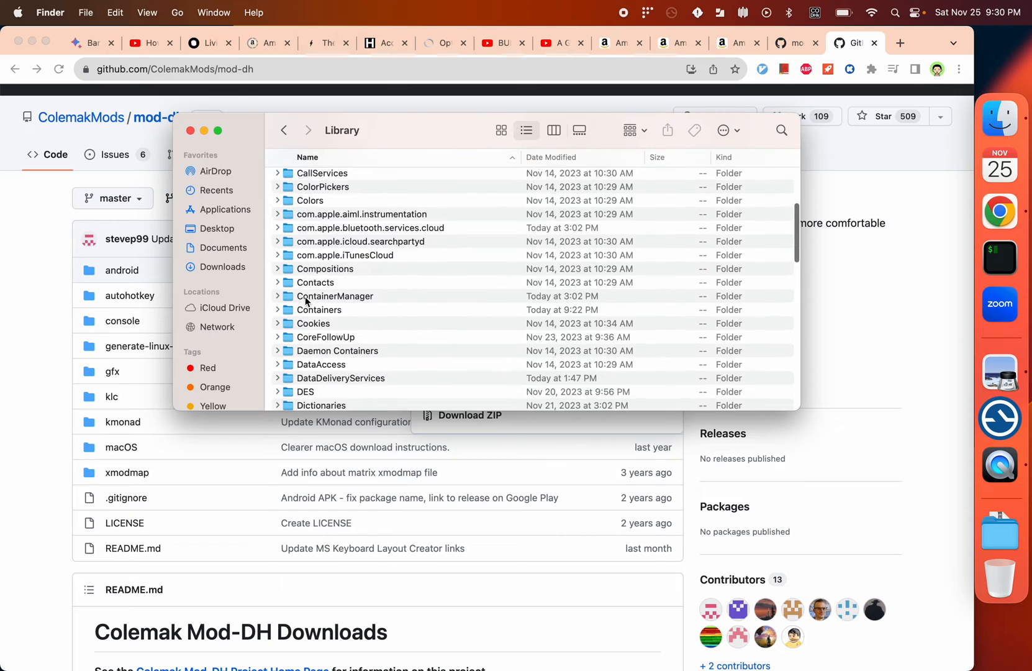
scroll(down, 3)
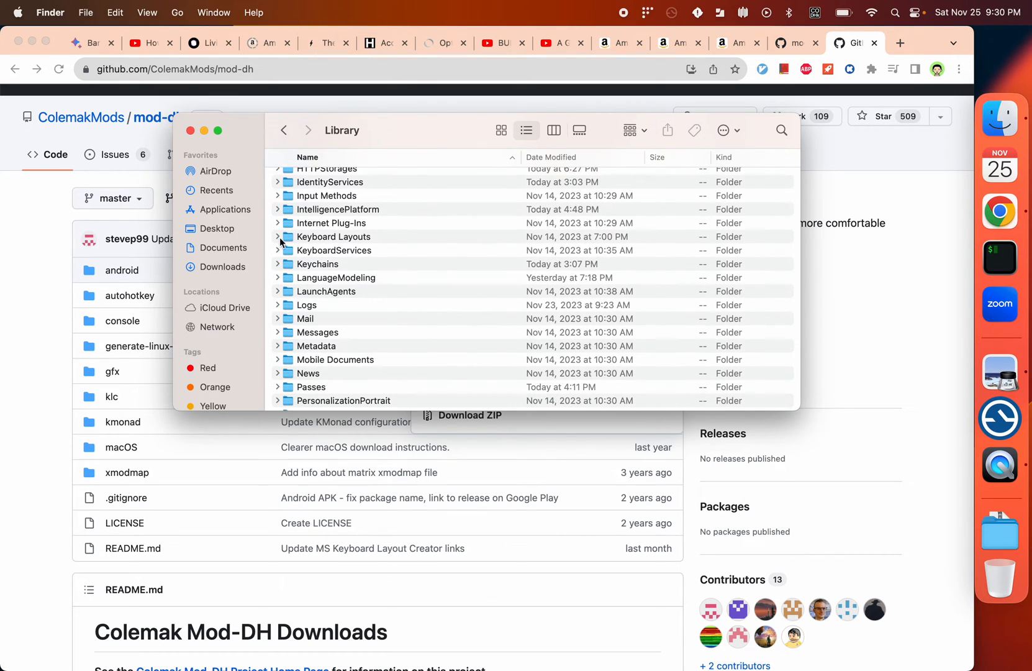
click(277, 236)
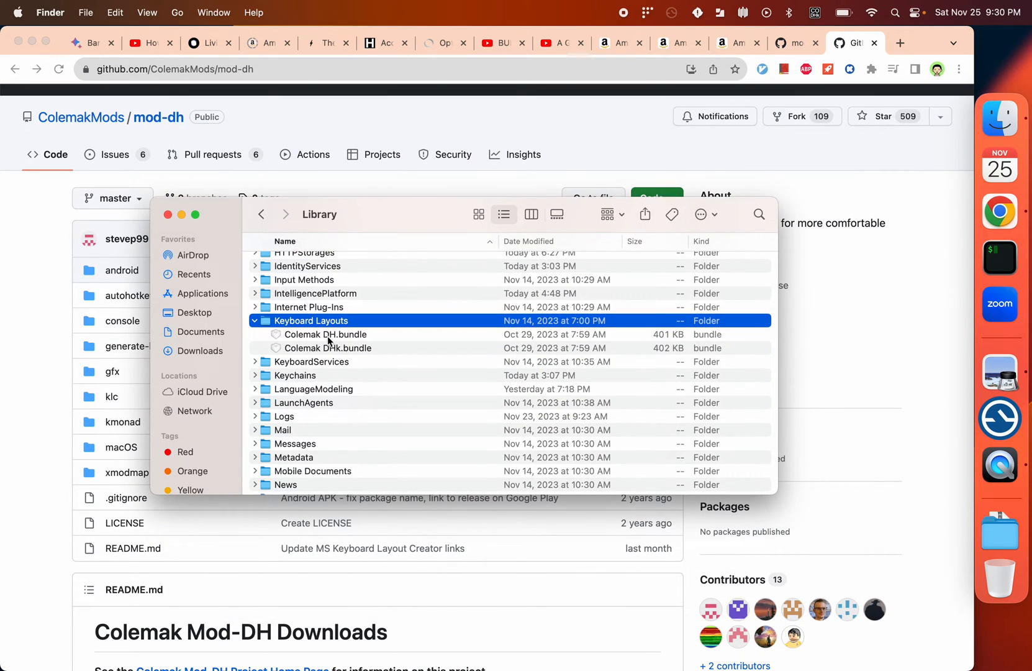
mouse_move(818, 20)
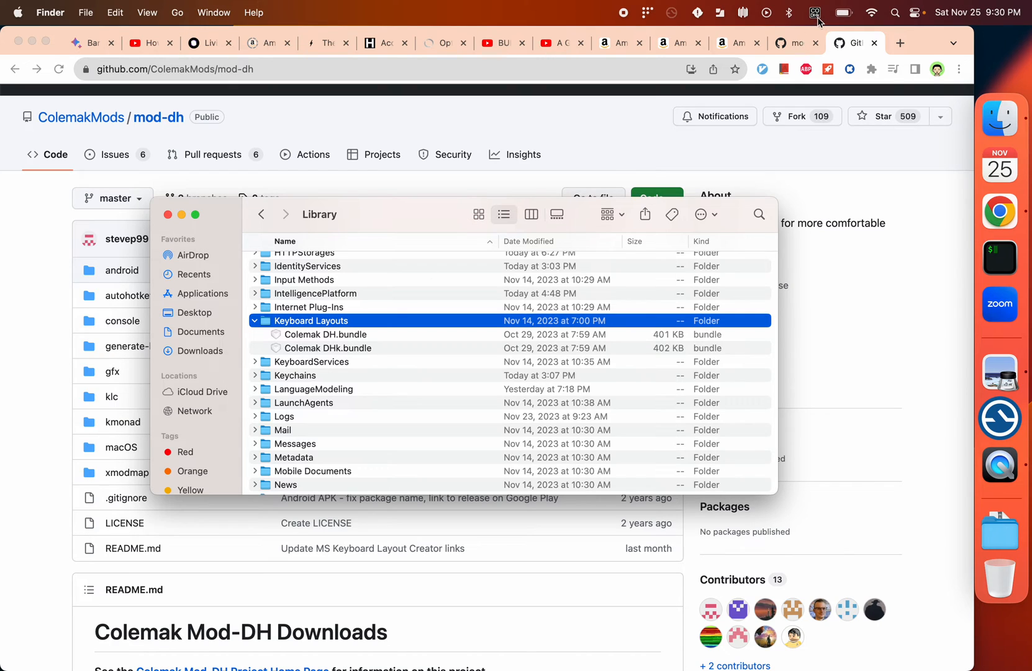
Open Keyboard Settings from the input menu and bring up the add-input-source list.
click(815, 13)
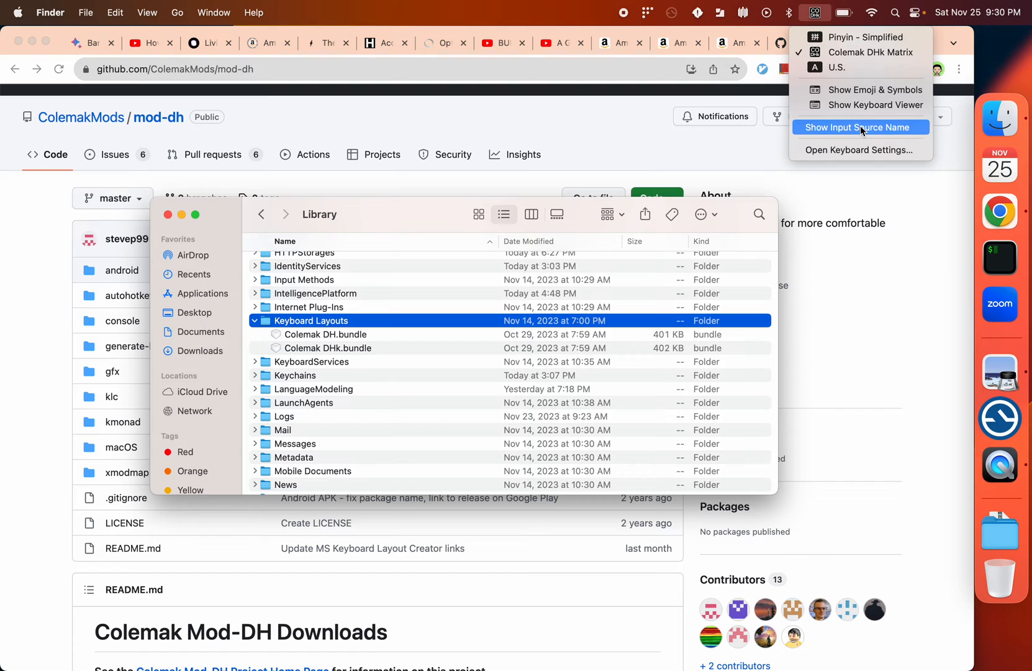
click(861, 127)
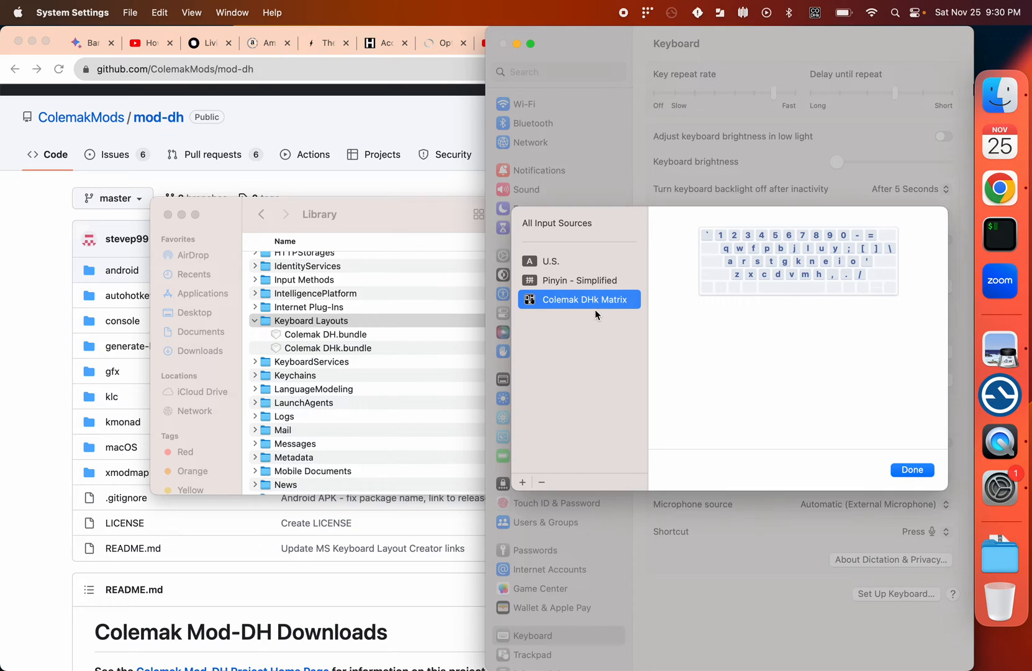
mouse_move(646, 306)
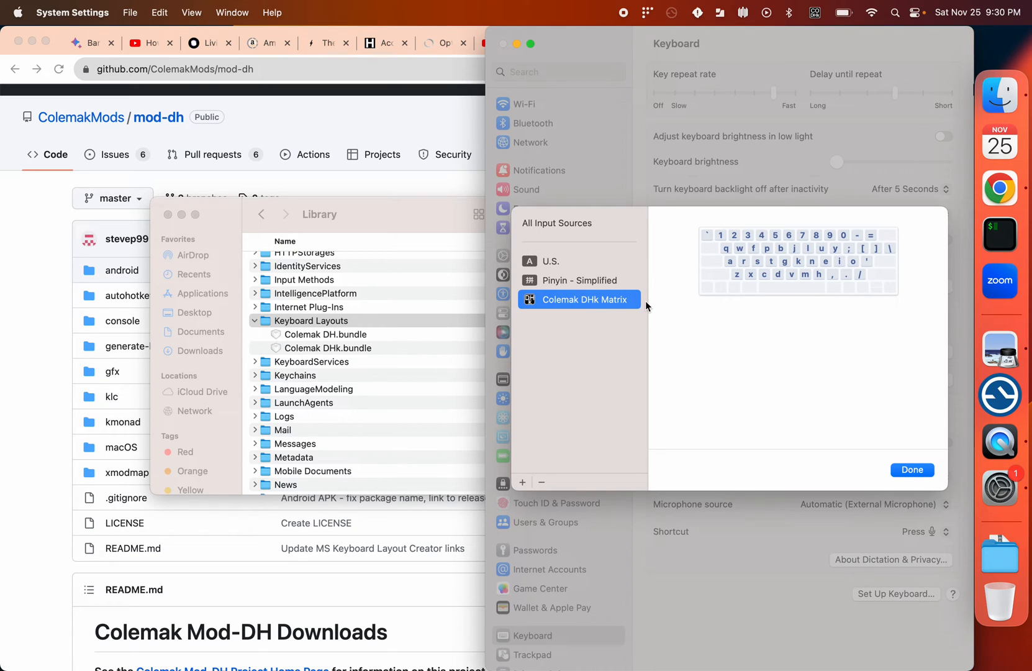
mouse_move(800, 271)
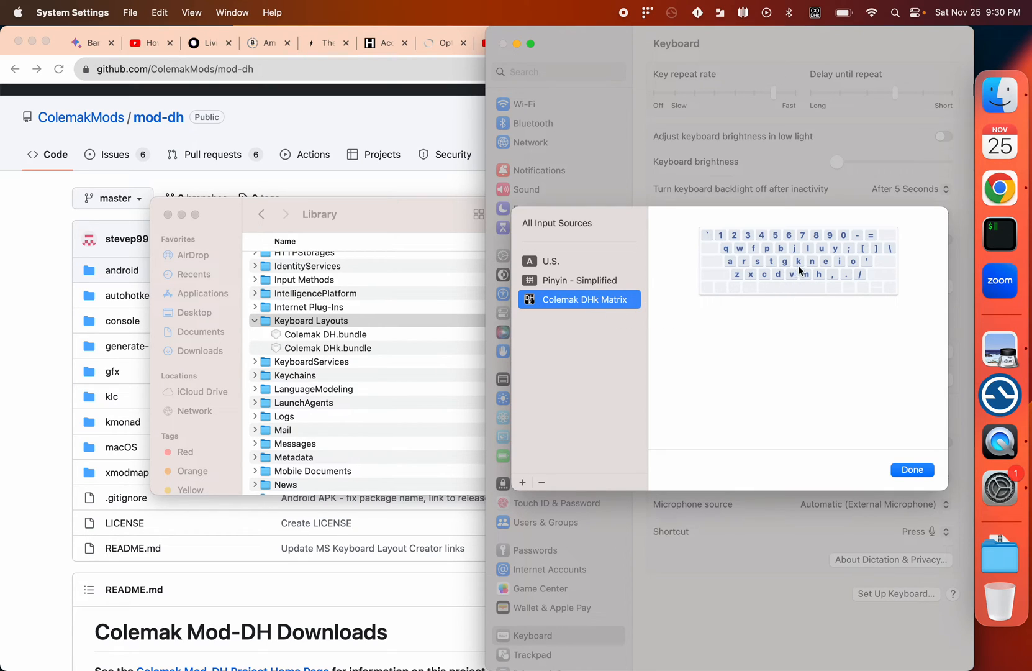
mouse_move(738, 280)
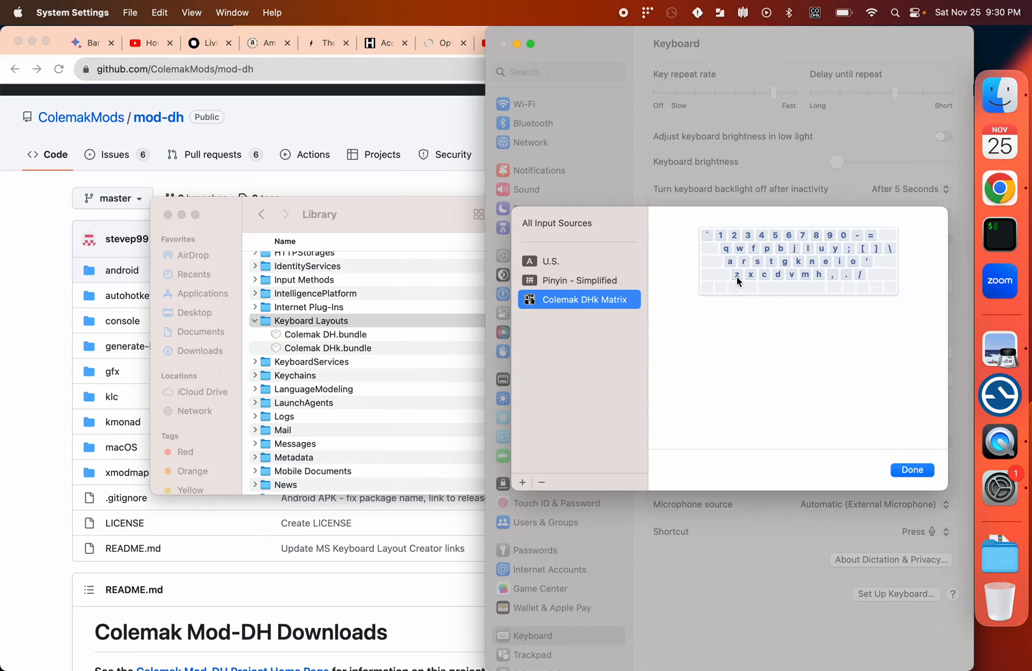
mouse_move(782, 282)
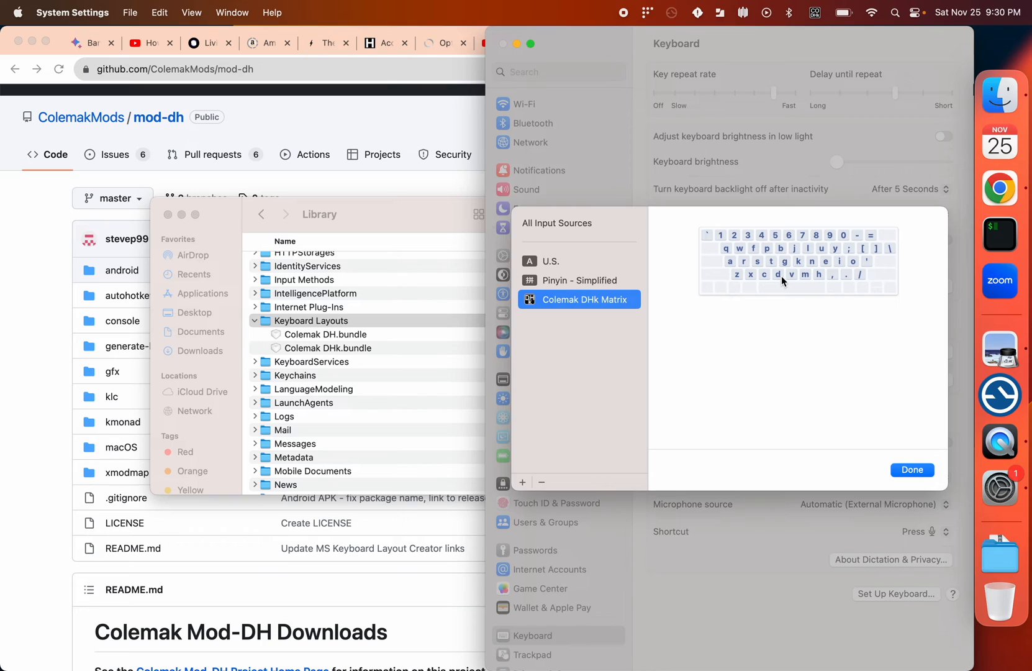
mouse_move(787, 262)
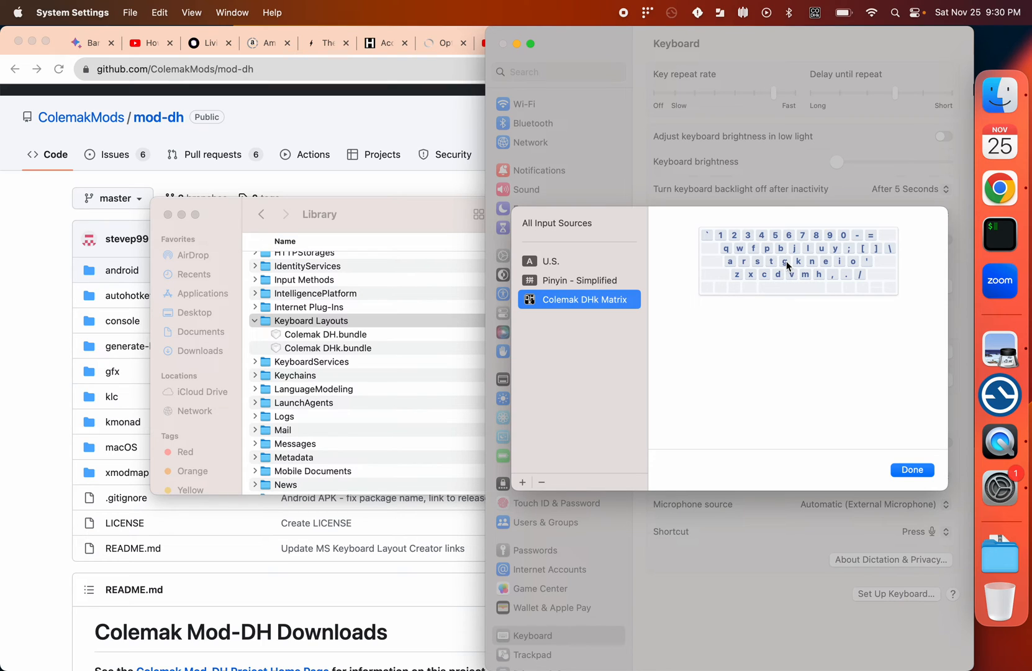
mouse_move(792, 268)
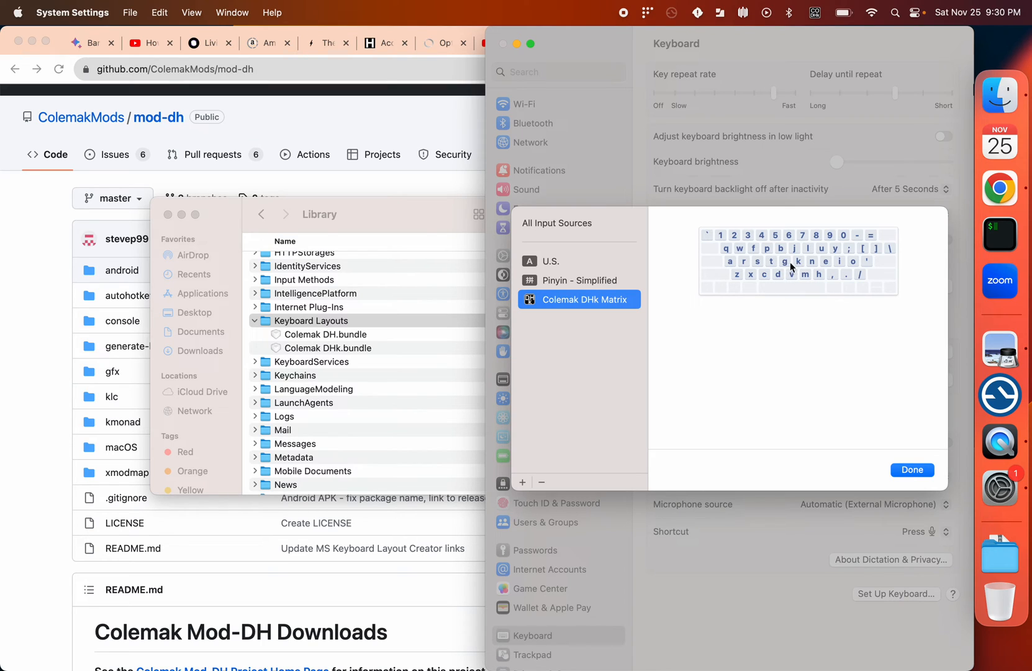
mouse_move(665, 352)
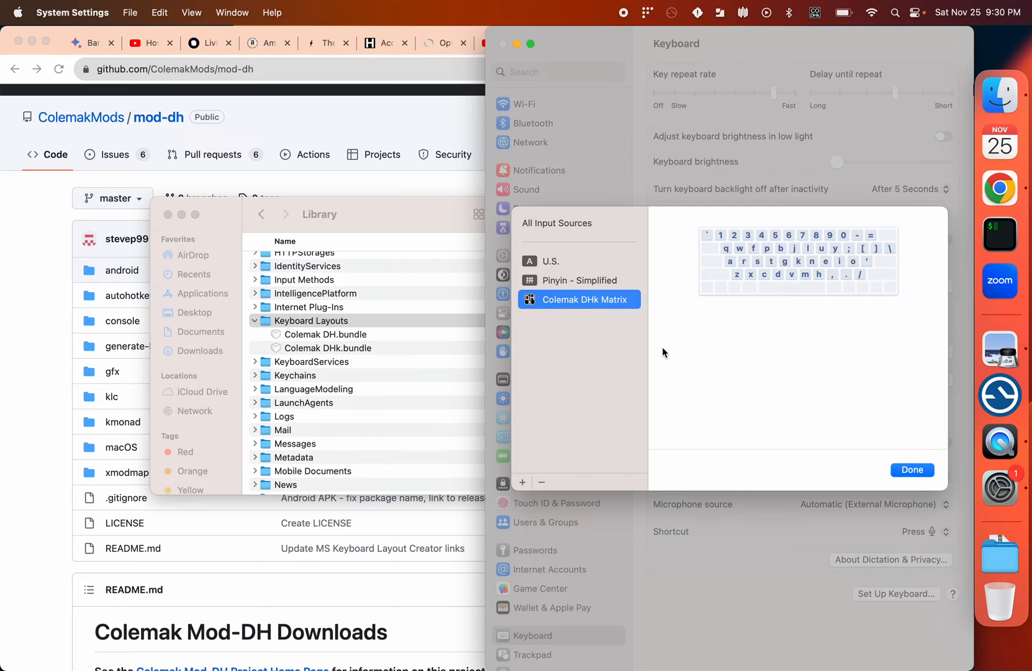
click(521, 482)
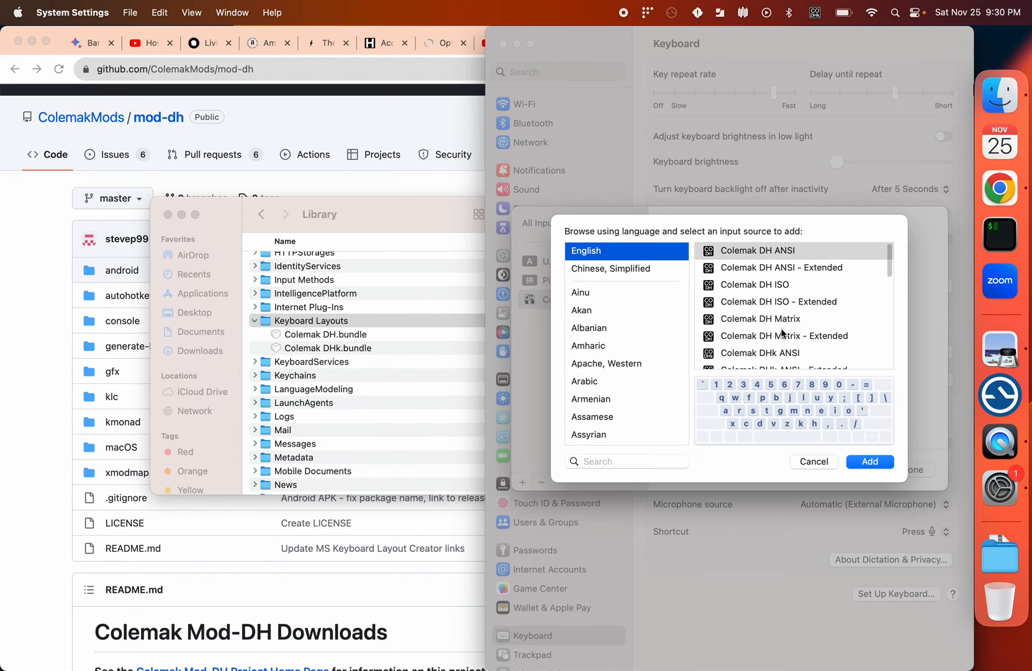
Browse the English Colemak DH layouts, then cancel adding and finish editing input sources.
scroll(down, 3)
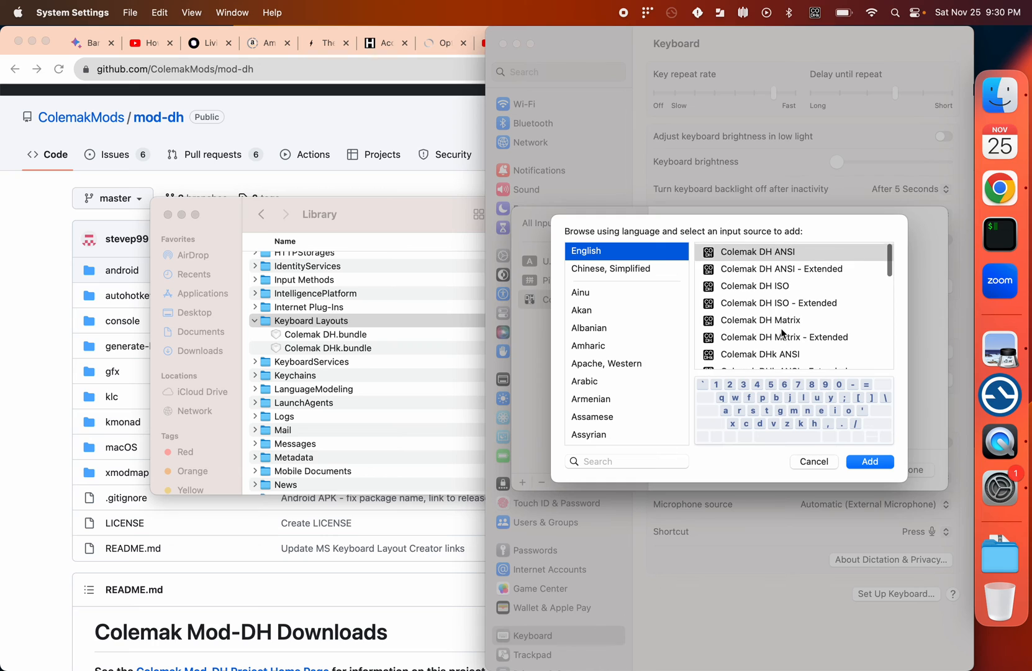
scroll(down, 3)
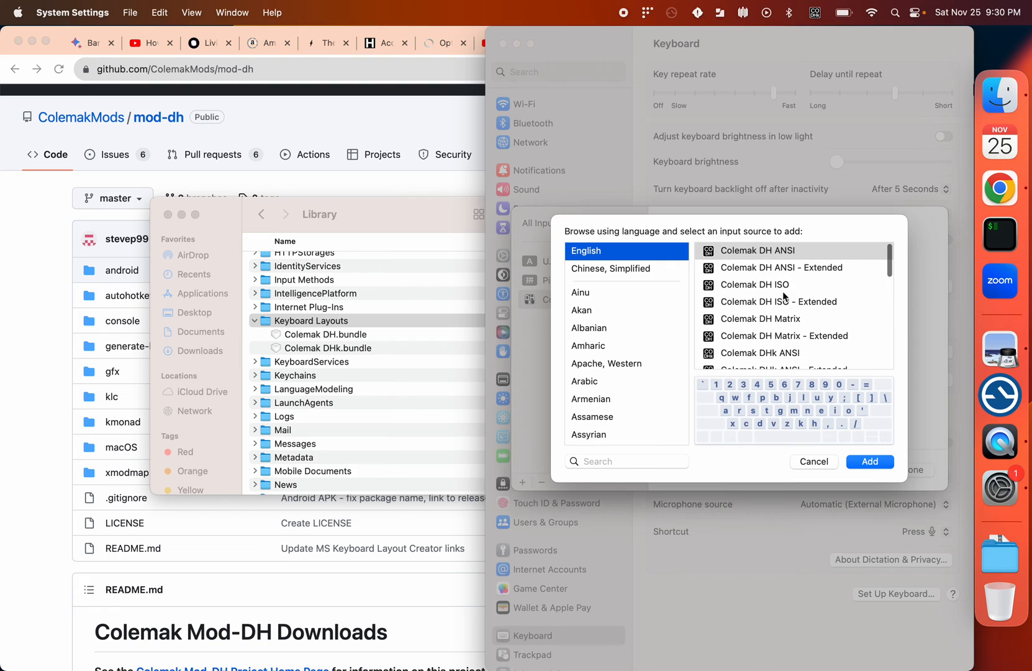
mouse_move(786, 427)
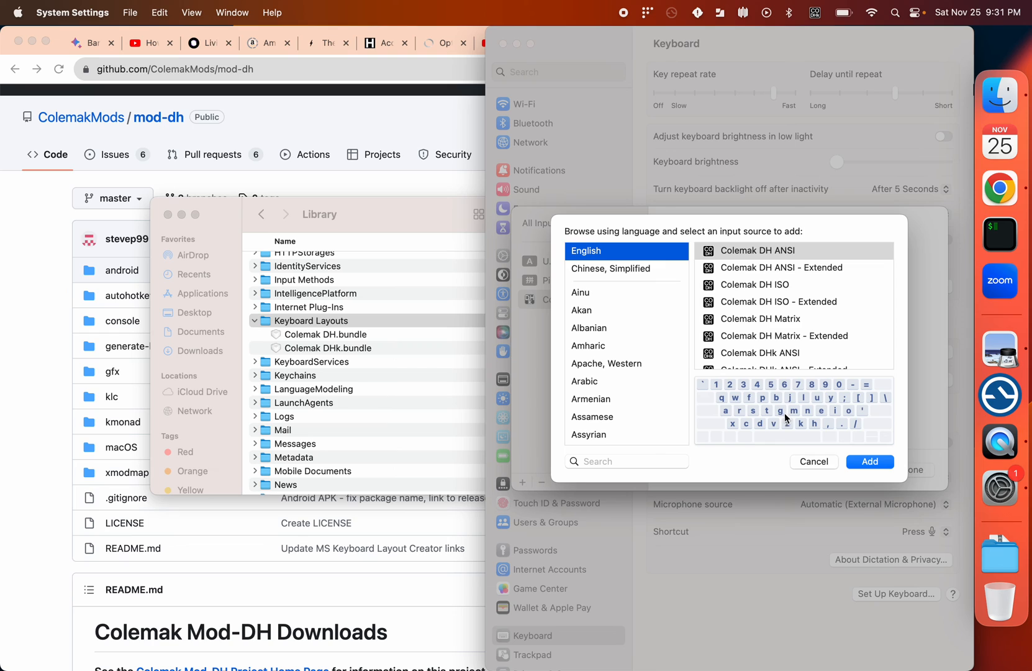
mouse_move(787, 431)
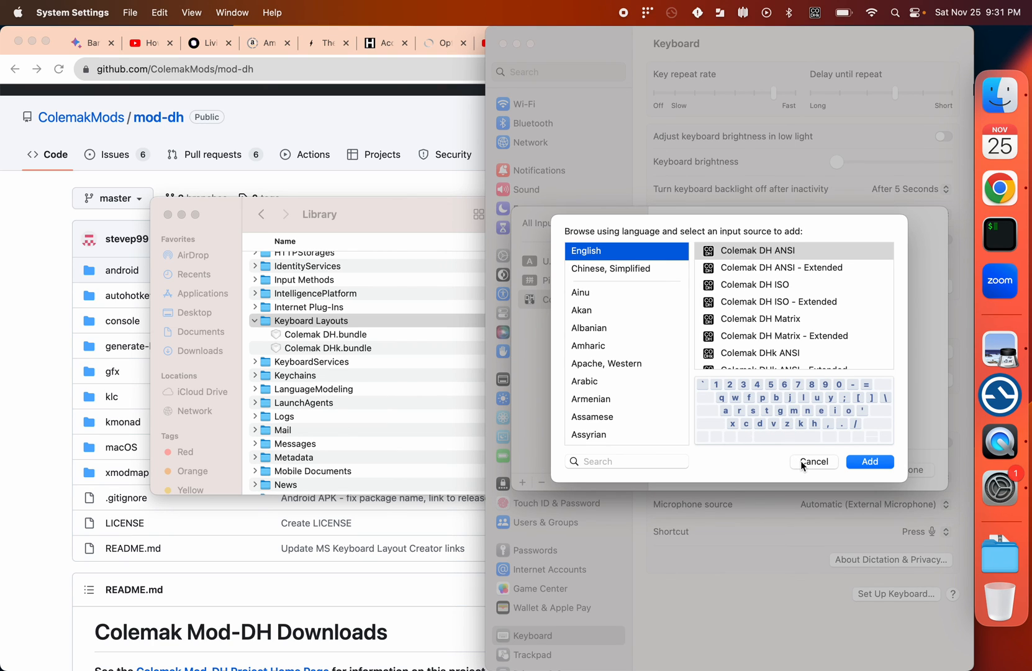
click(870, 462)
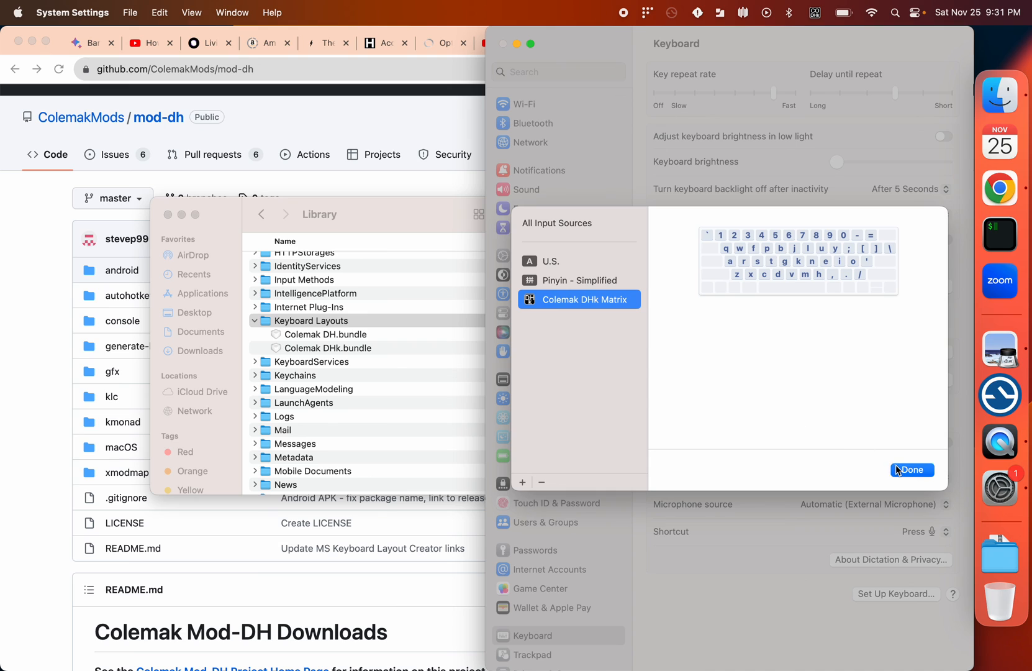
click(912, 469)
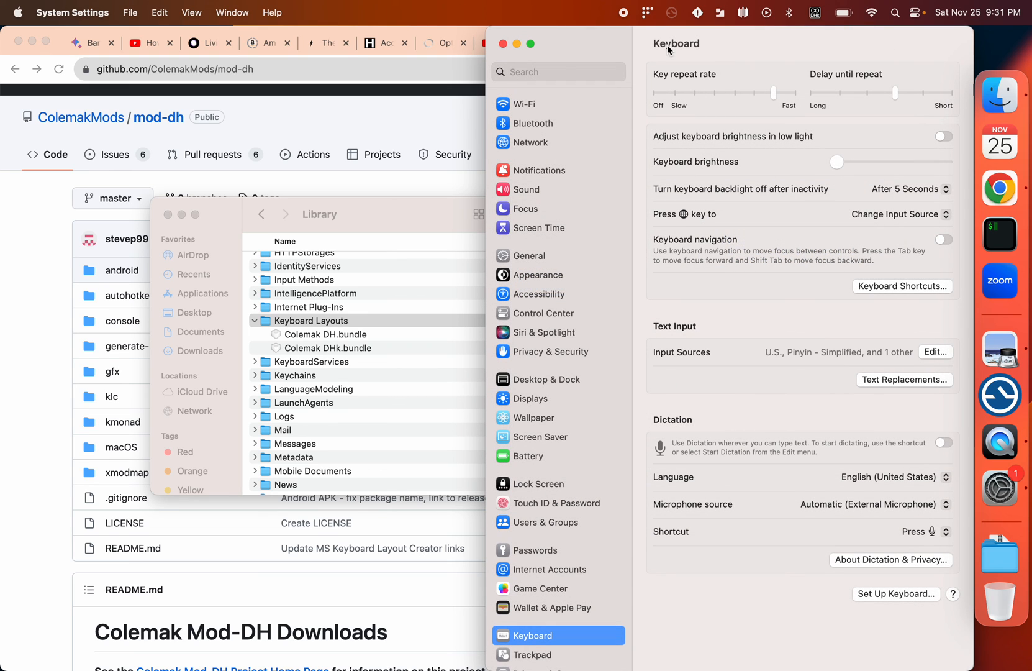